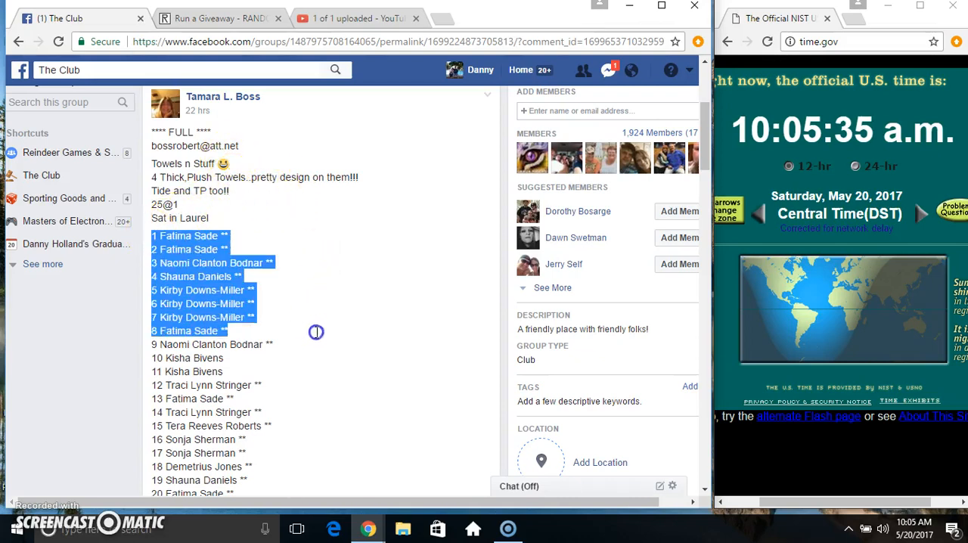
- Copy the numbered 1–25 entry list from the post and start a 'setting up' comment below it
scroll("down", 3)
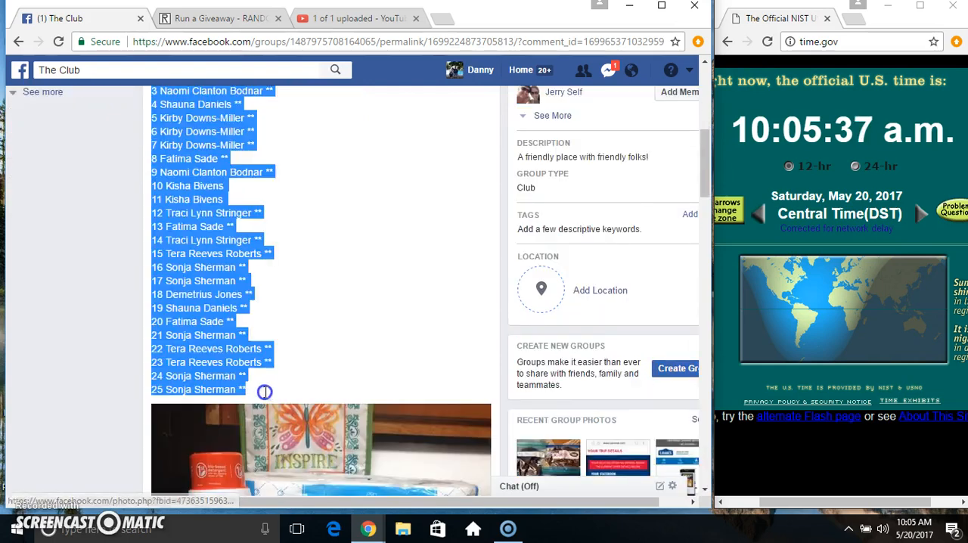
mouse_move(654, 260)
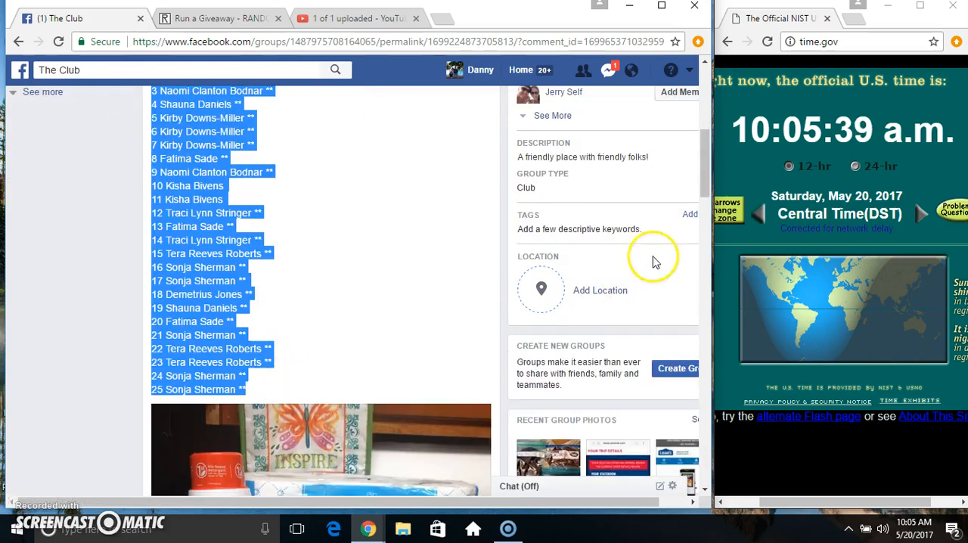
scroll("down", 3)
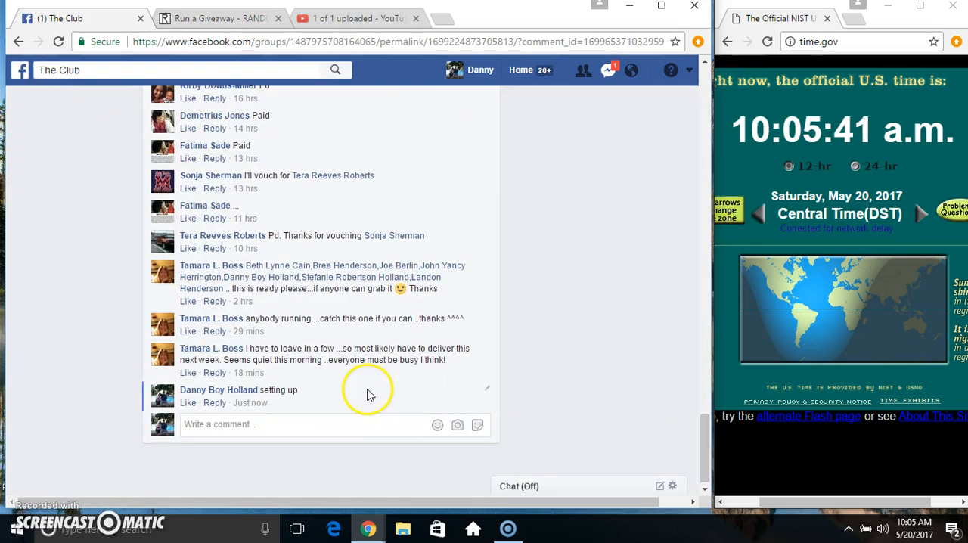
type("liv")
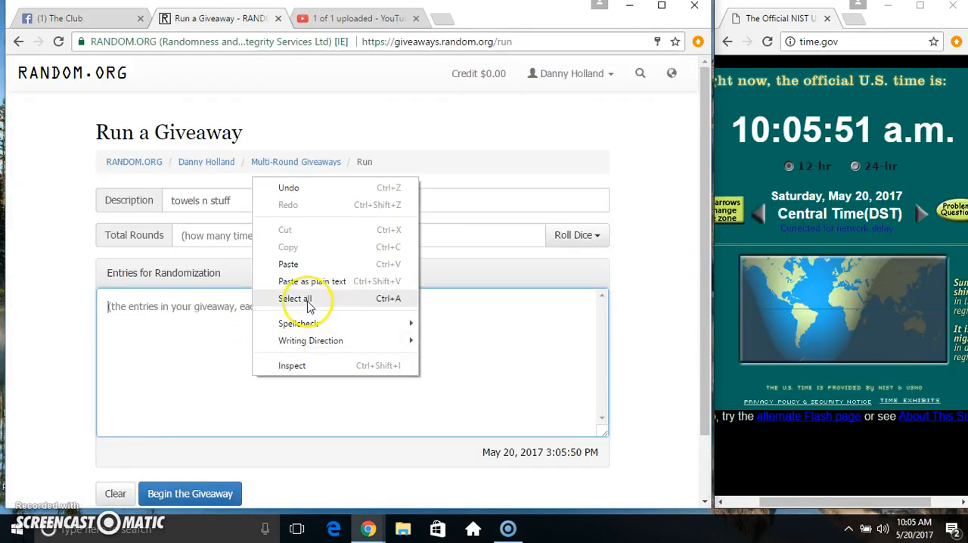
- Paste the 25 entries, roll 2d6 for 10 total rounds, and begin the giveaway
left_click(288, 263)
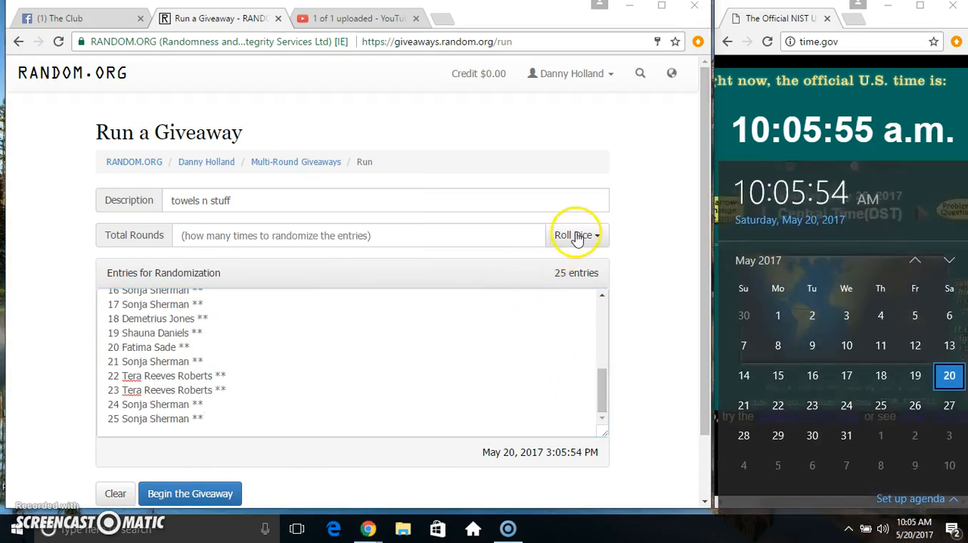
left_click(571, 236)
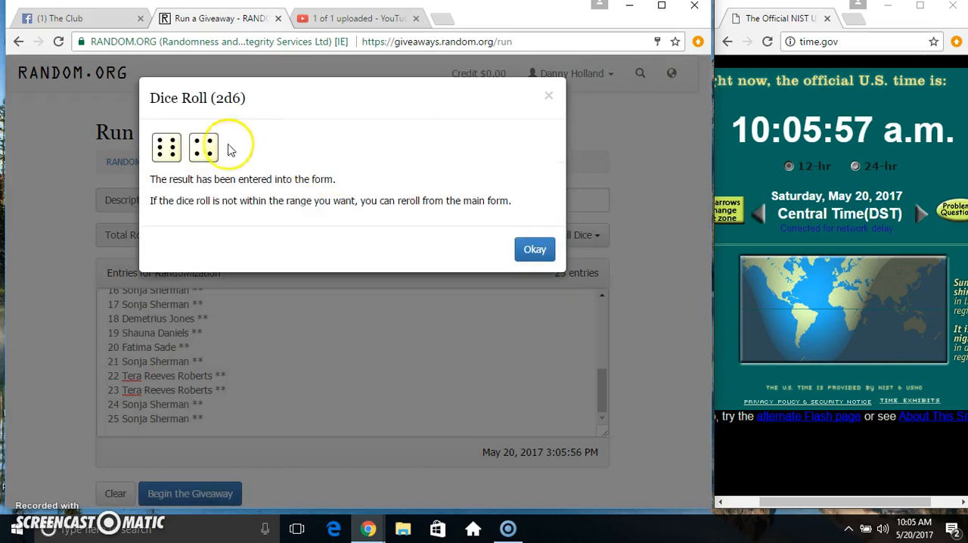
left_click(534, 248)
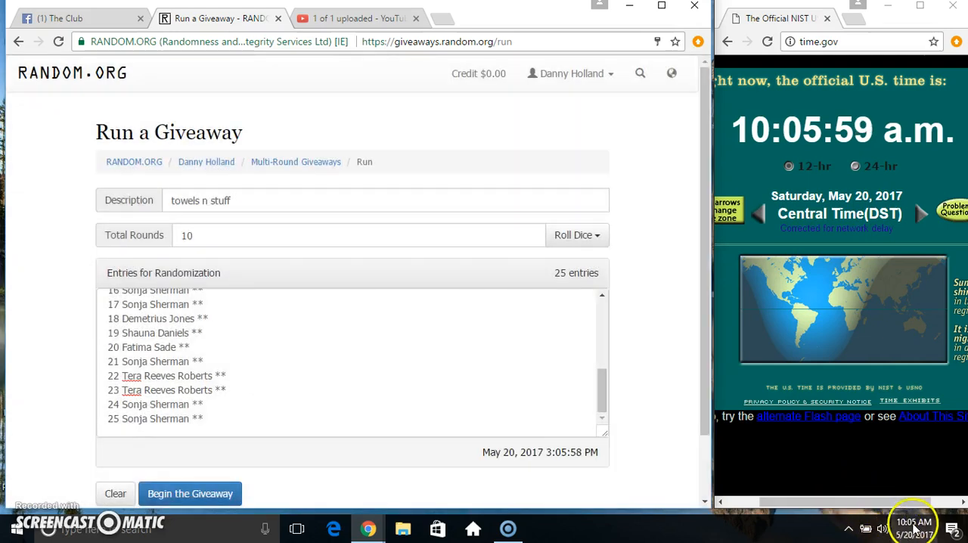
left_click(191, 493)
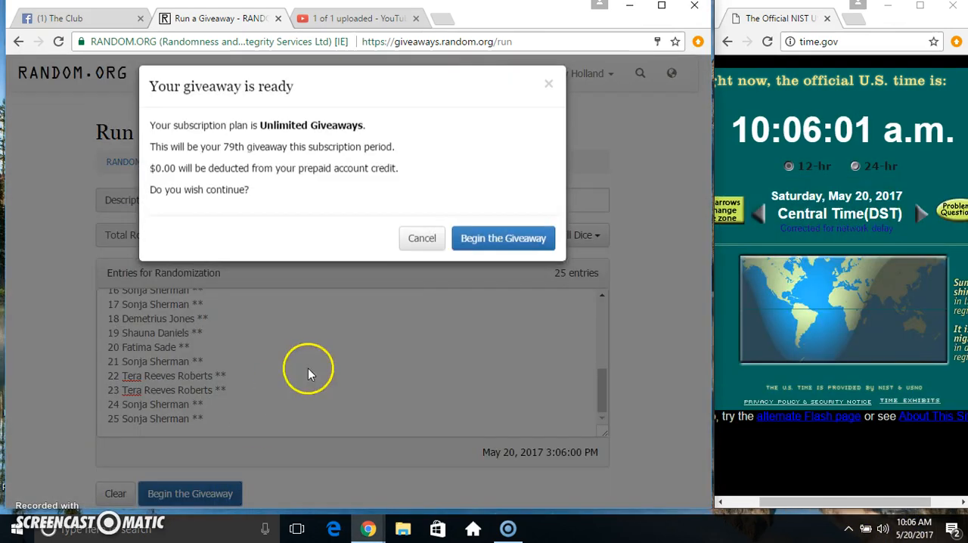
- Confirm the launch and run rounds one after another up to Round #9 of 10
left_click(502, 237)
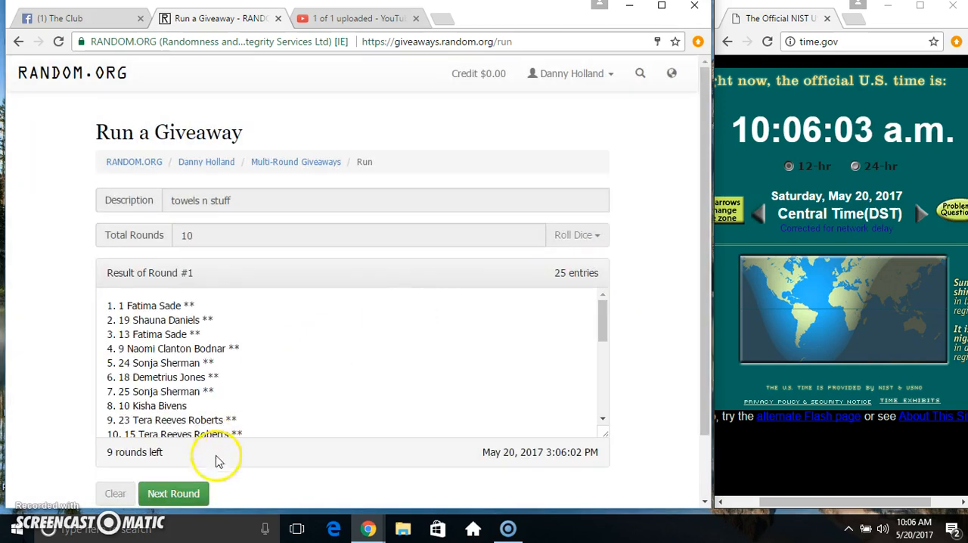
left_click(172, 493)
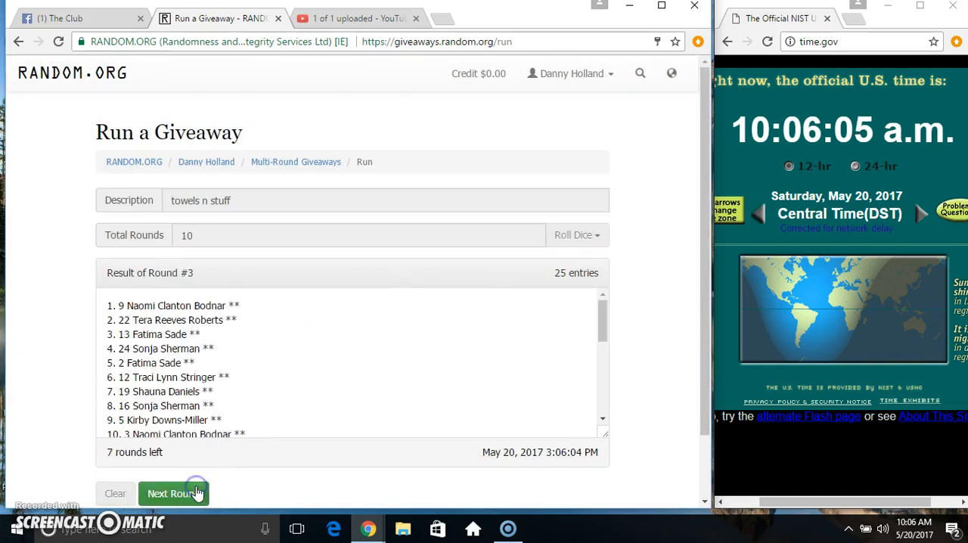
left_click(173, 493)
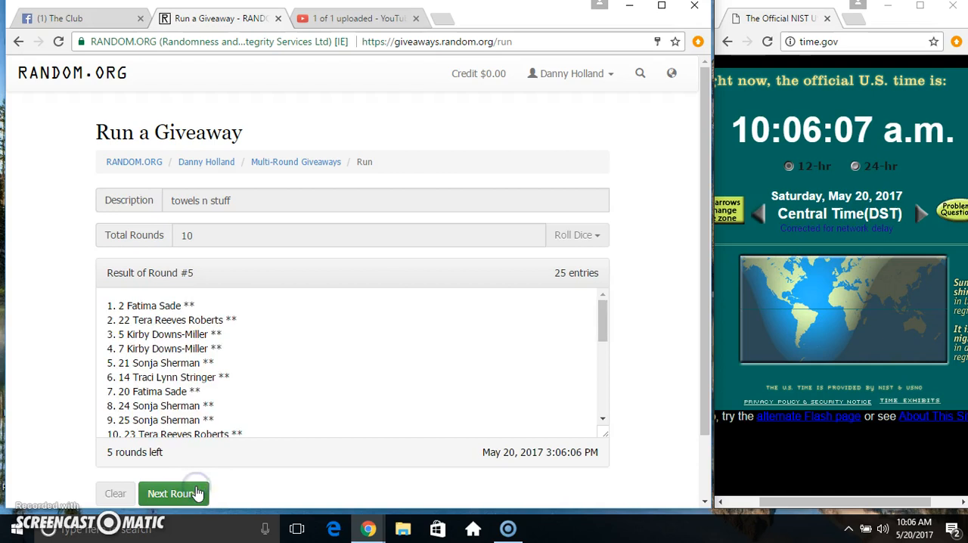
left_click(173, 493)
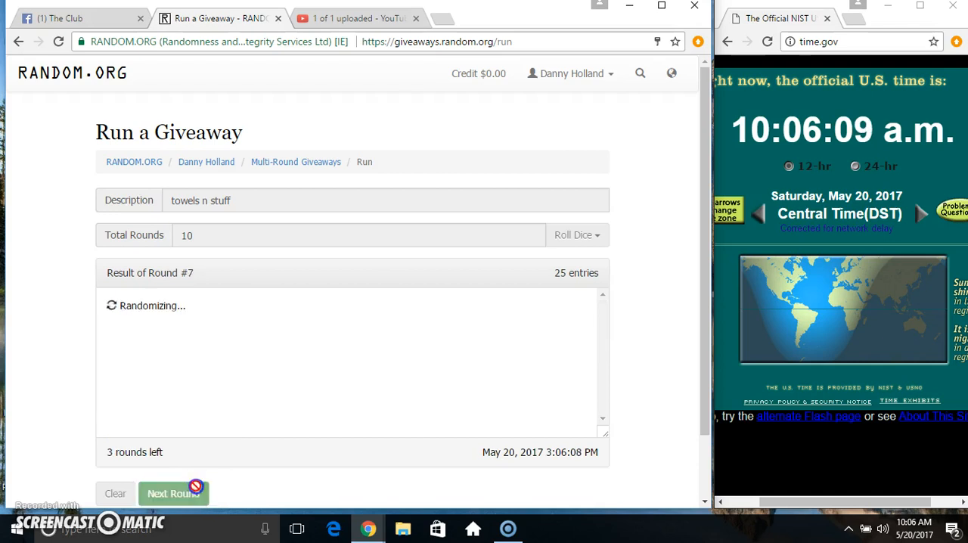
left_click(173, 493)
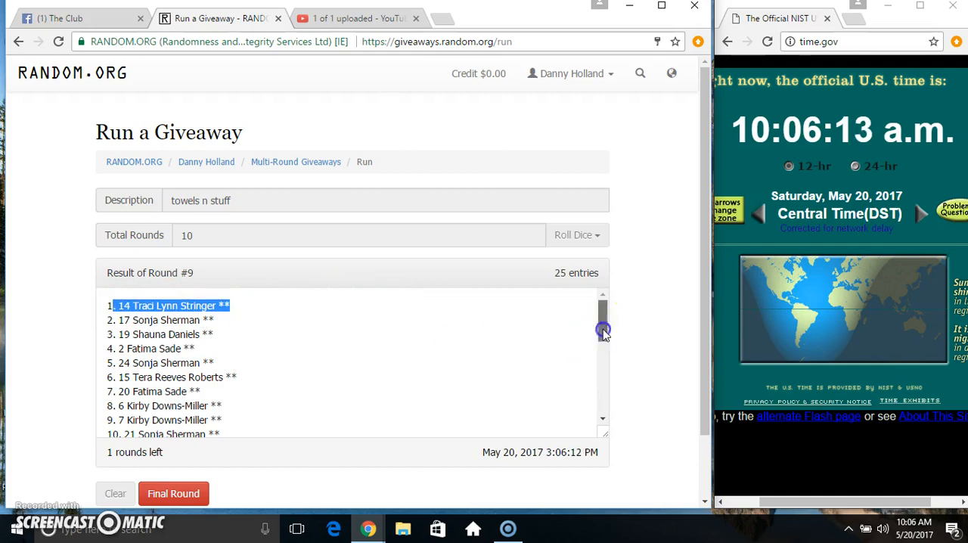
- Review the Round #9 results down to the timestamp, then run the tenth and final round
scroll("down", 3)
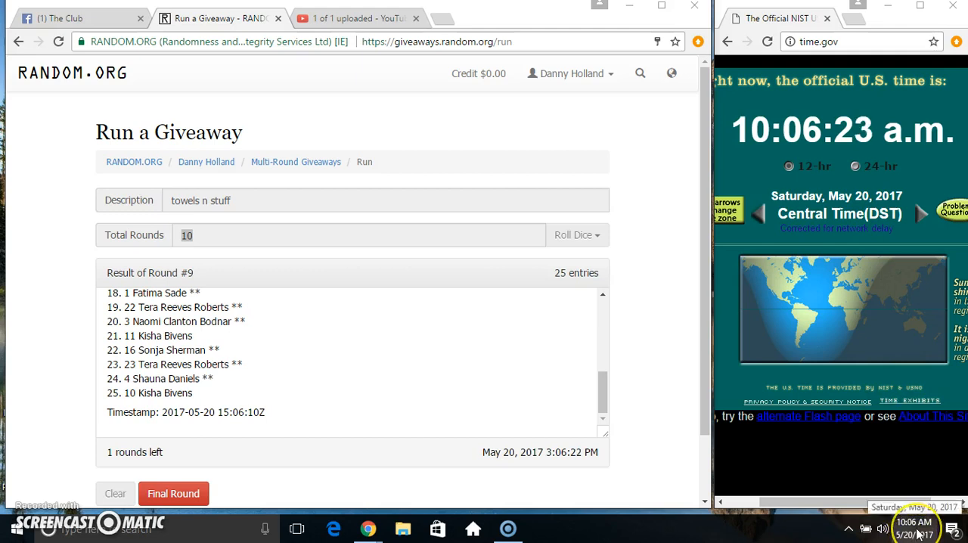
left_click(915, 526)
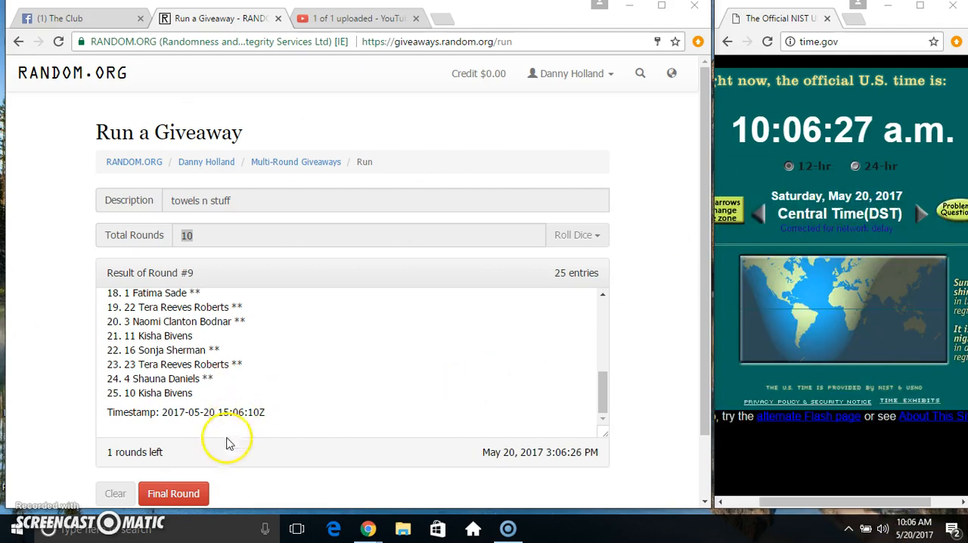
left_click(173, 493)
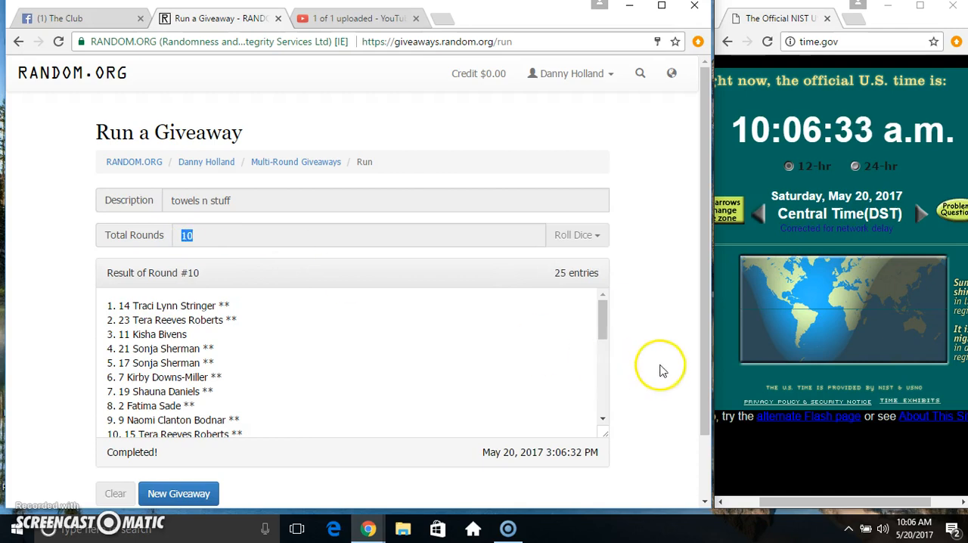
- Check the Round #10 results and verification code, then return to the Facebook post
scroll("down", 3)
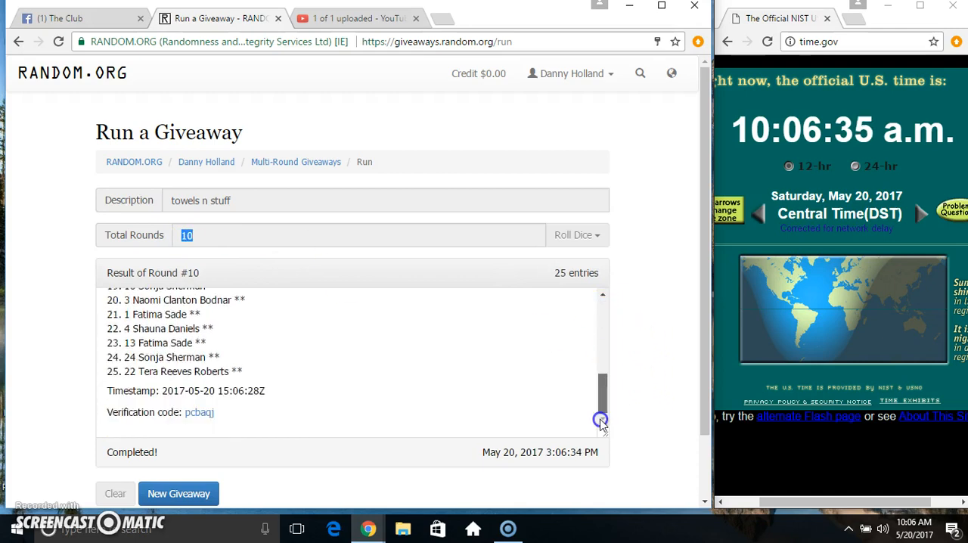
scroll("up", 3)
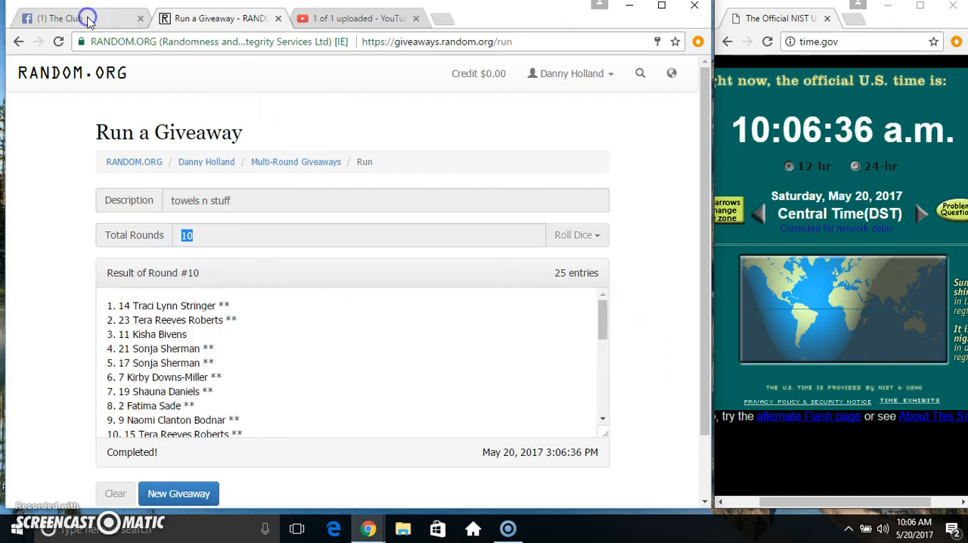
left_click(60, 18)
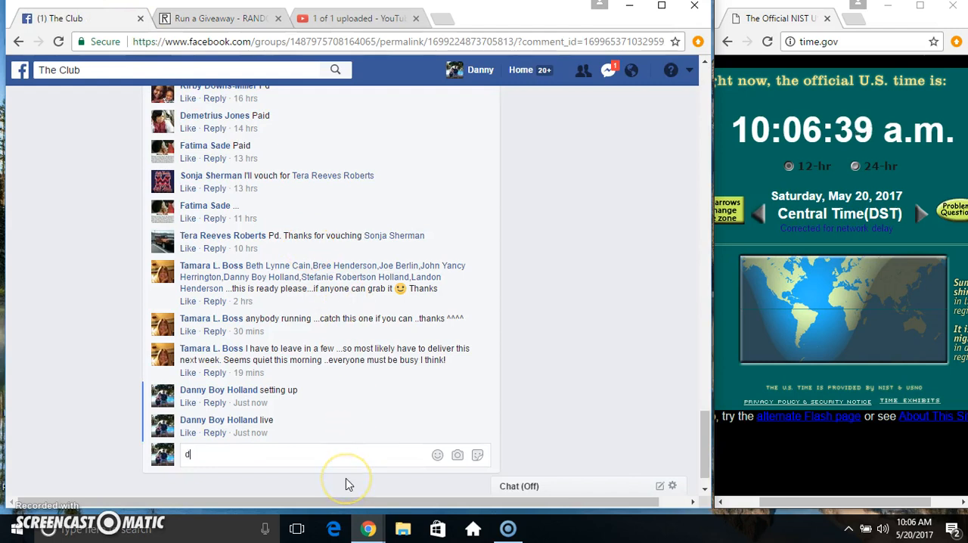